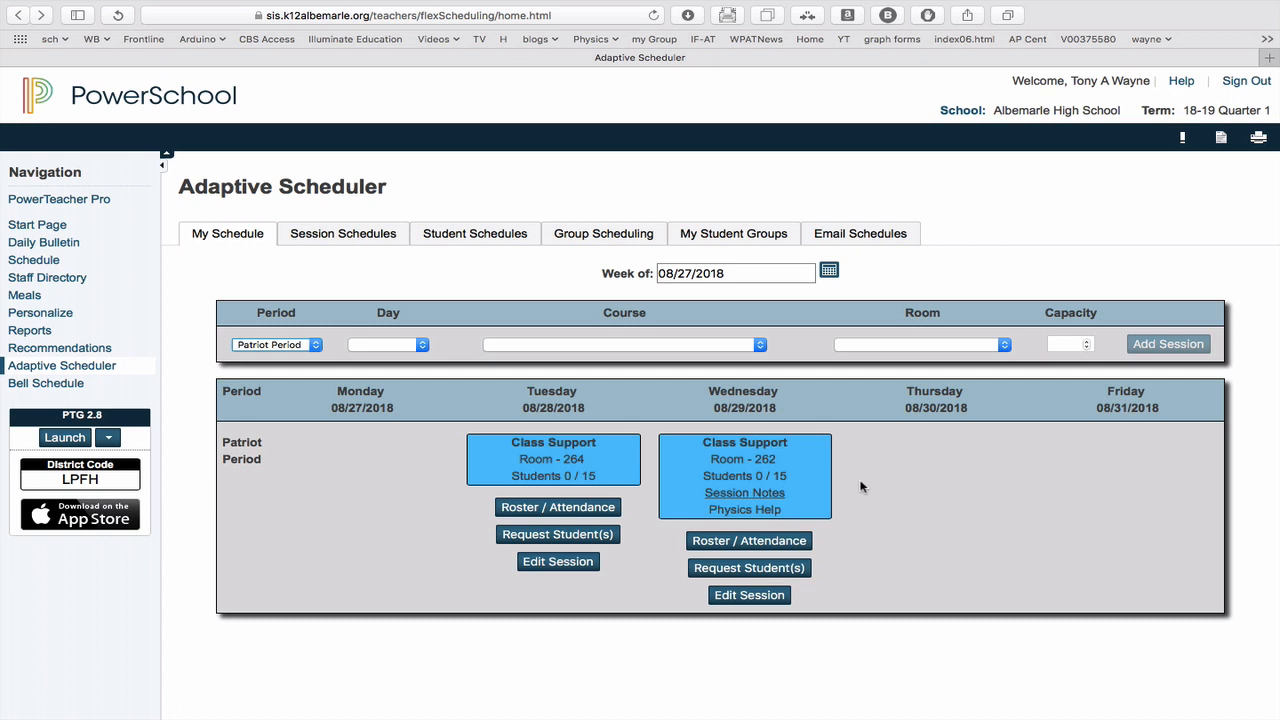
pyautogui.moveTo(788, 485)
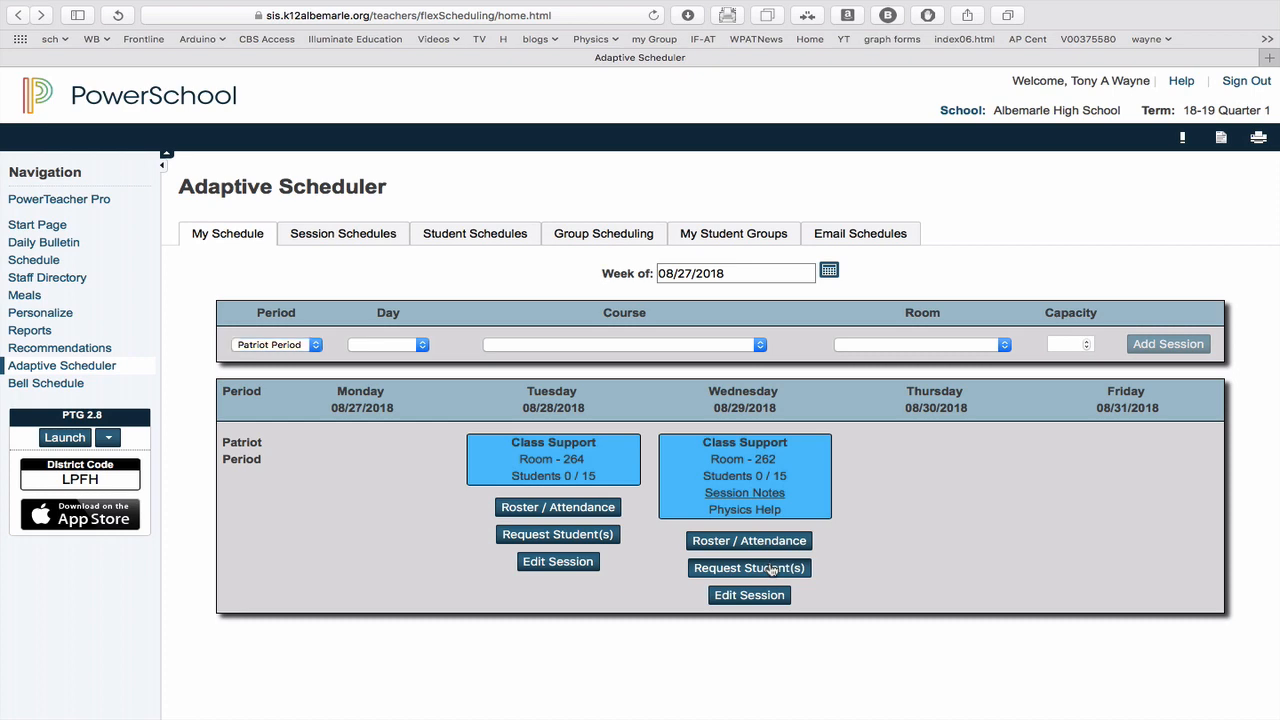
# Open the Requests for Class Support student list for Wednesday's session
pyautogui.click(749, 567)
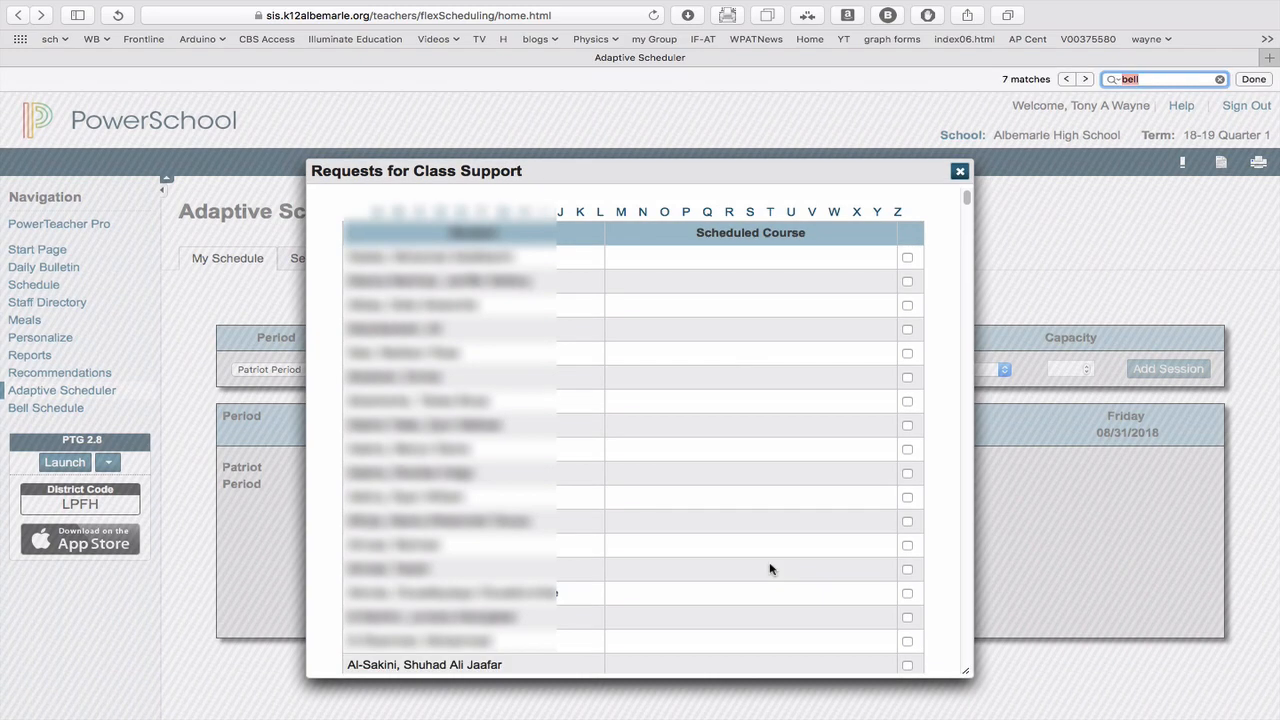
# Find a student surnamed 'smith' and tick their checkbox
pyautogui.write('s')
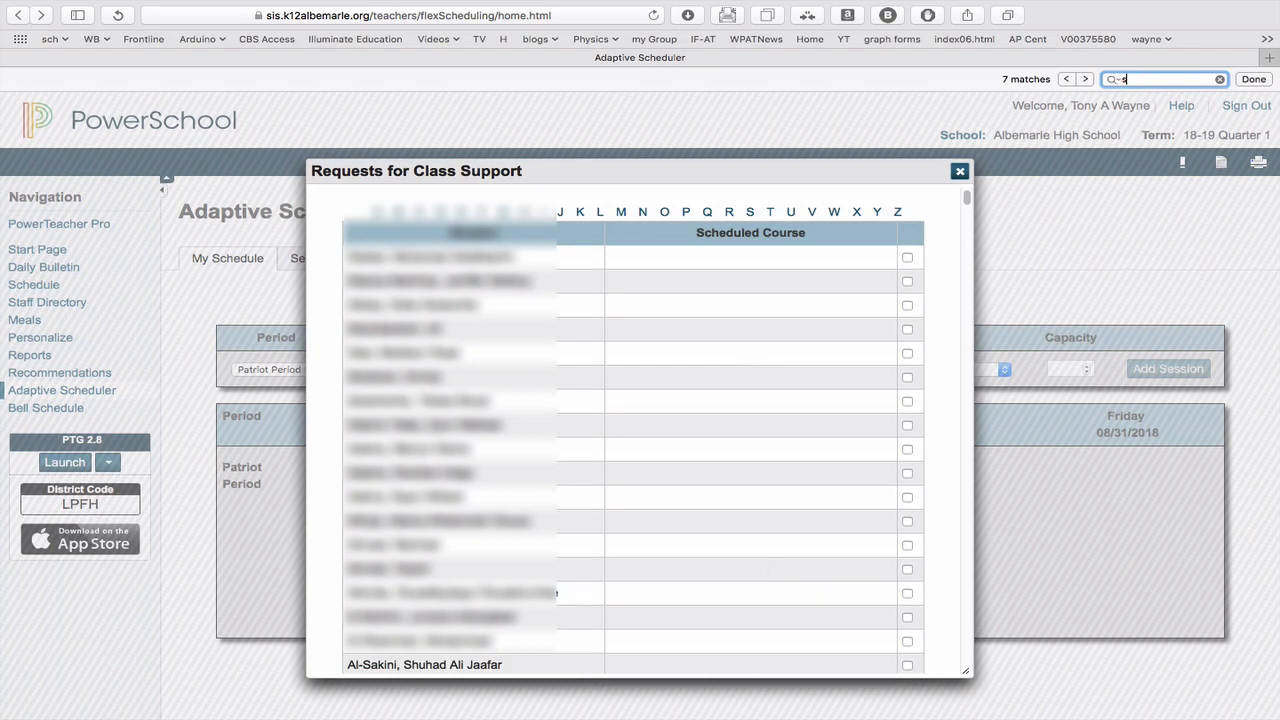
pyautogui.write('mith')
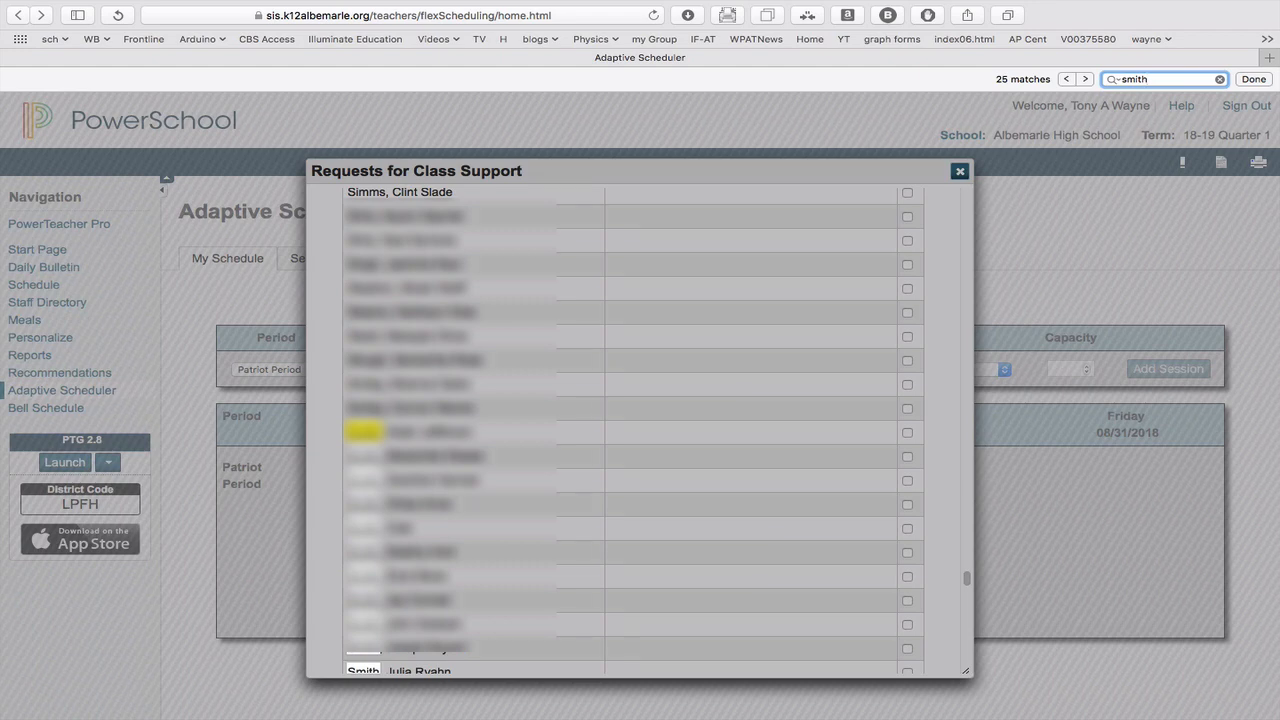
pyautogui.moveTo(901, 530)
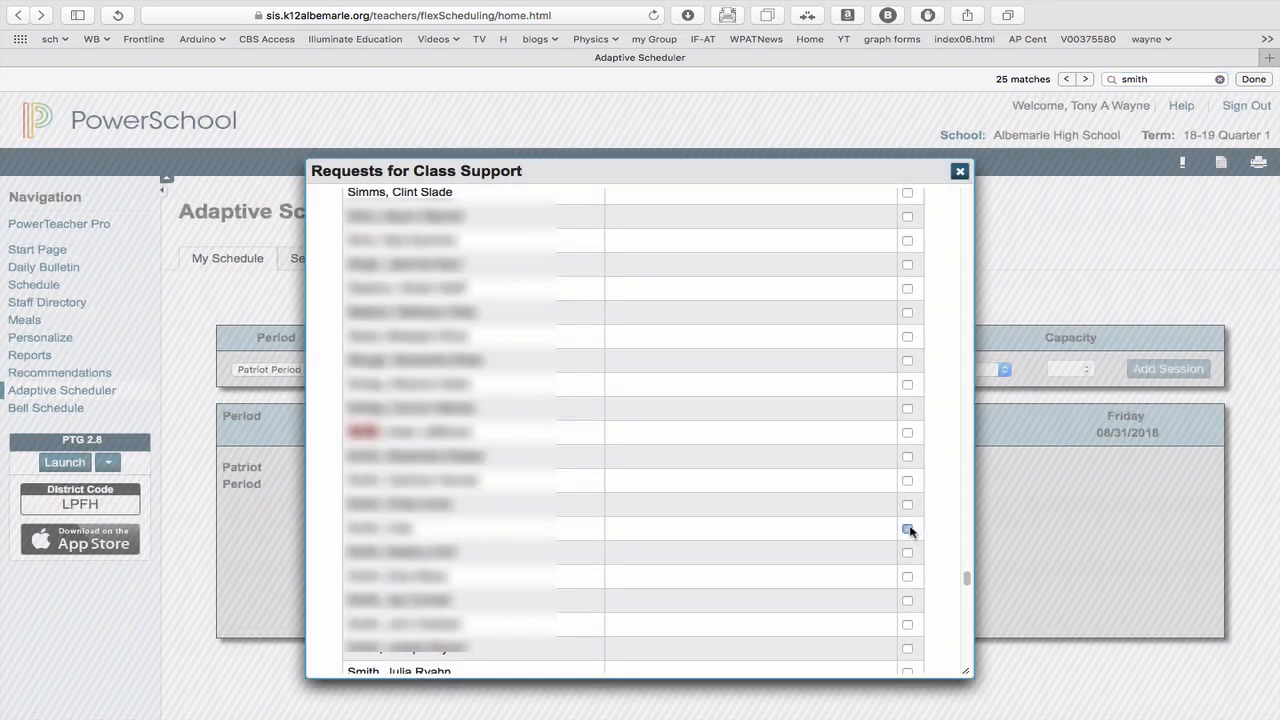
pyautogui.click(907, 528)
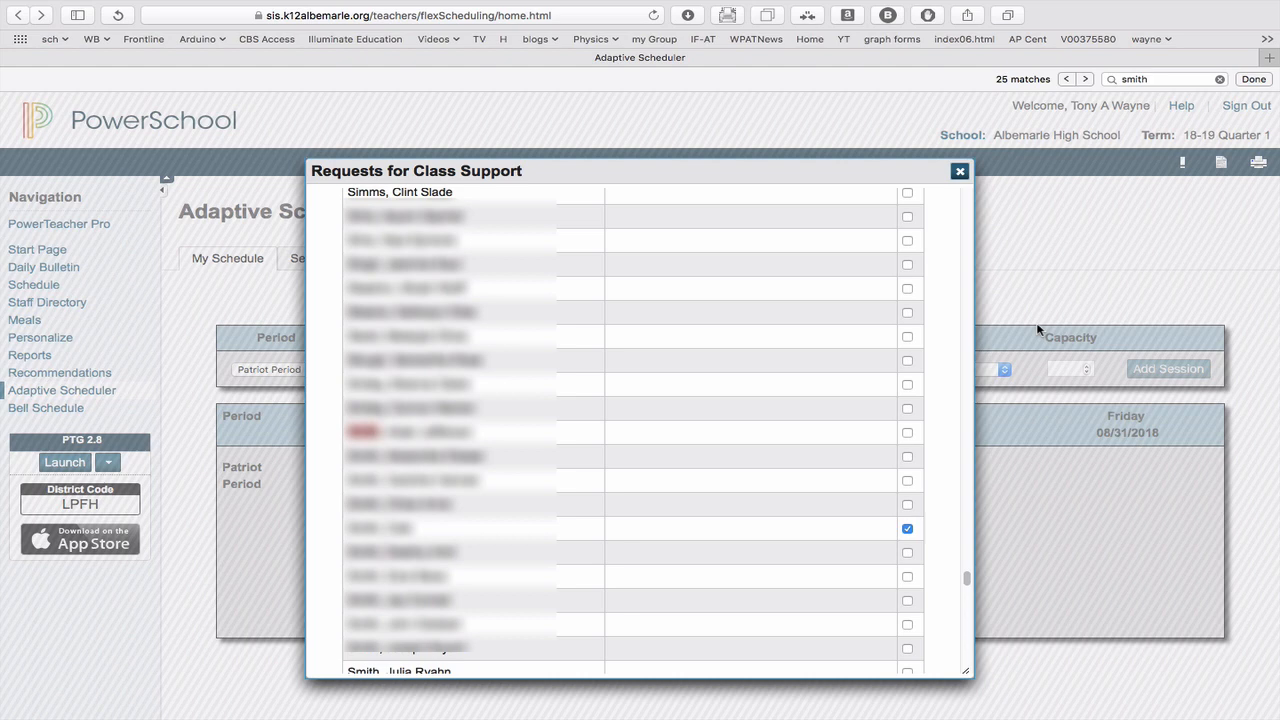
pyautogui.moveTo(941, 417)
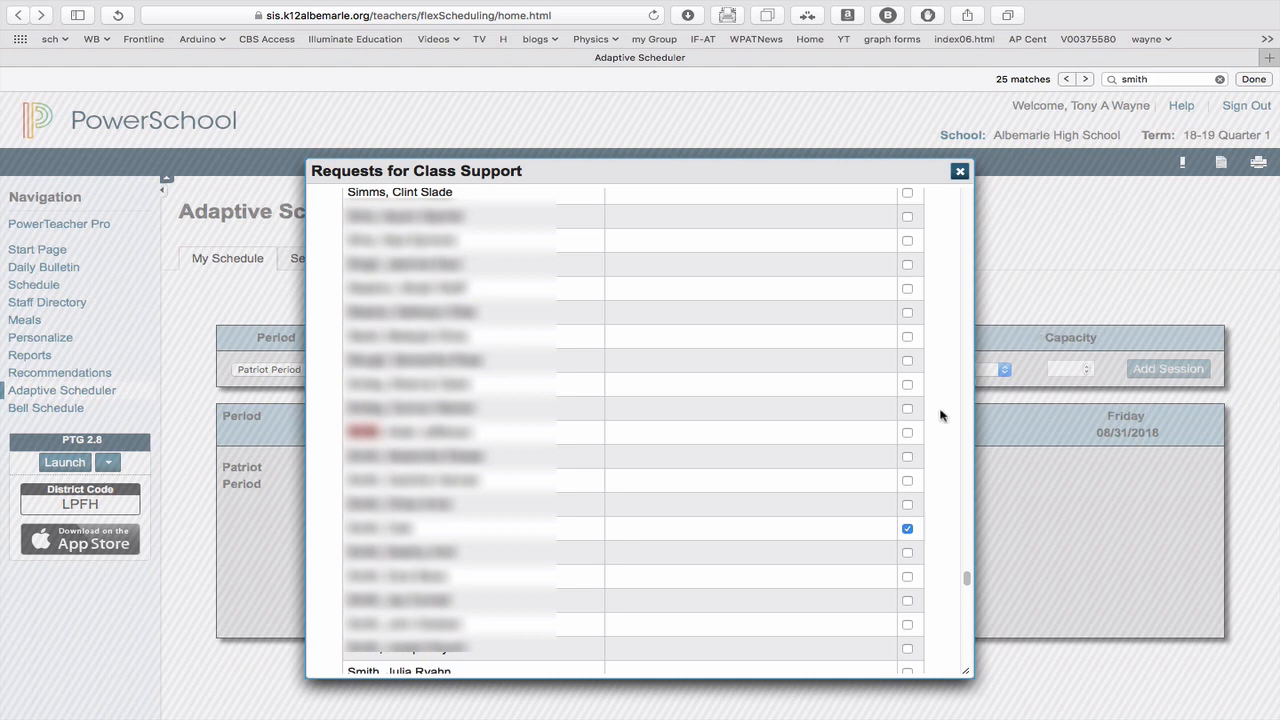
# Submit Request Students (1) to schedule the checked student
pyautogui.scroll(-3)
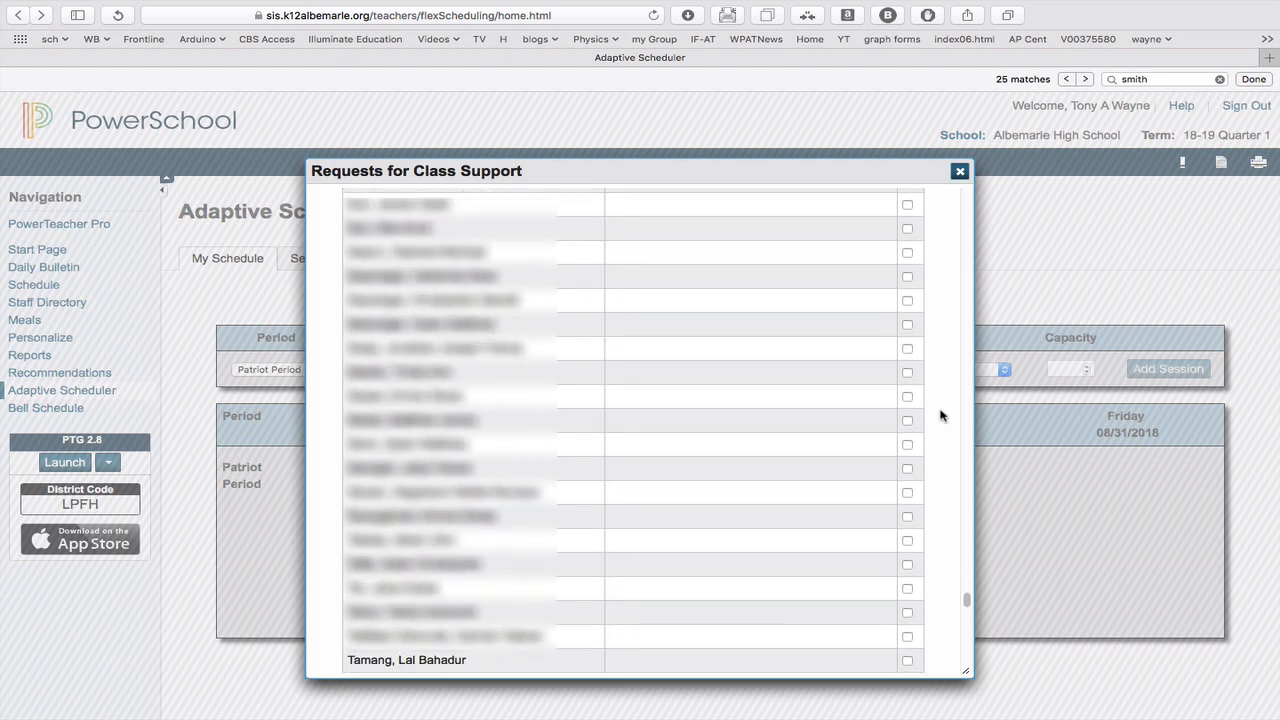
pyautogui.scroll(-3)
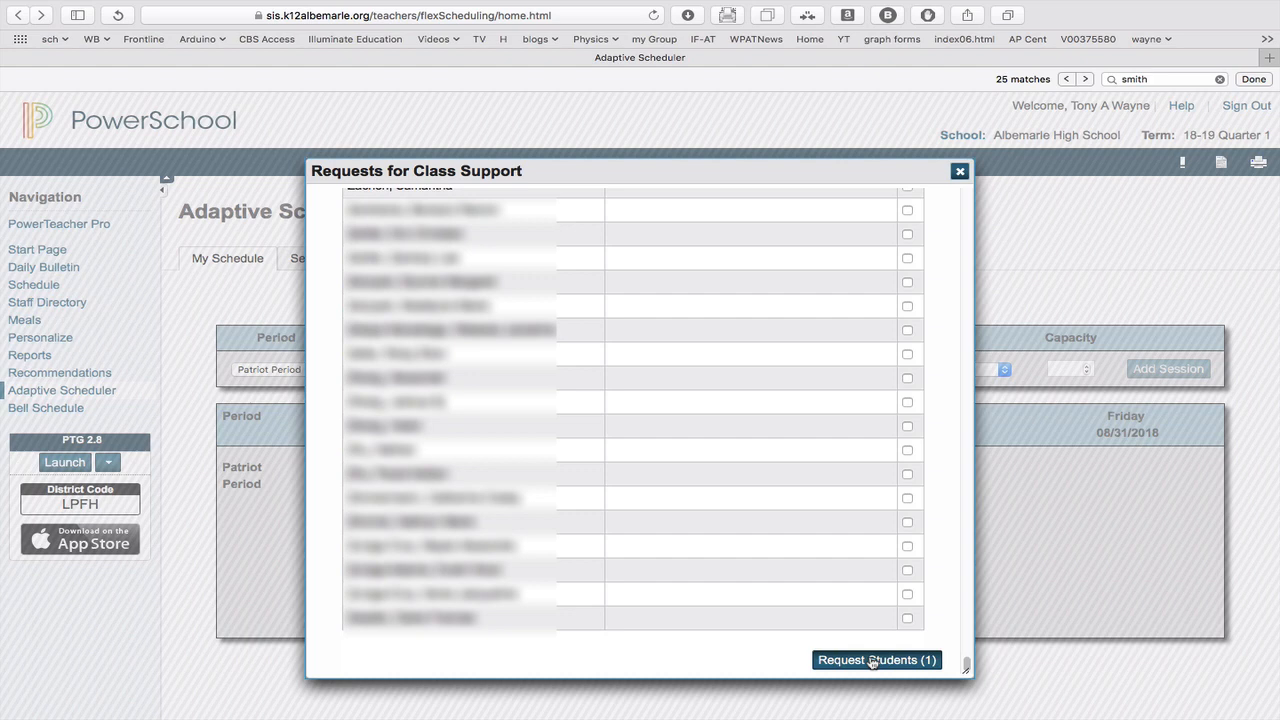
pyautogui.click(875, 659)
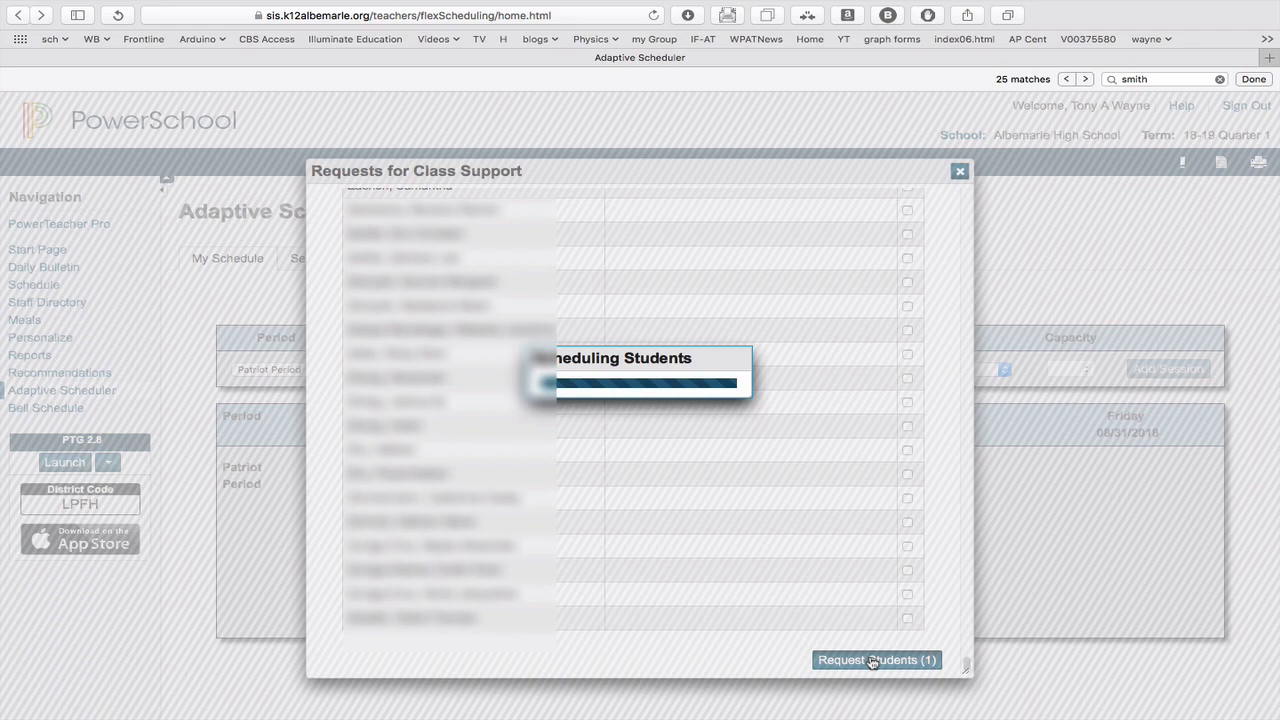
pyautogui.click(875, 659)
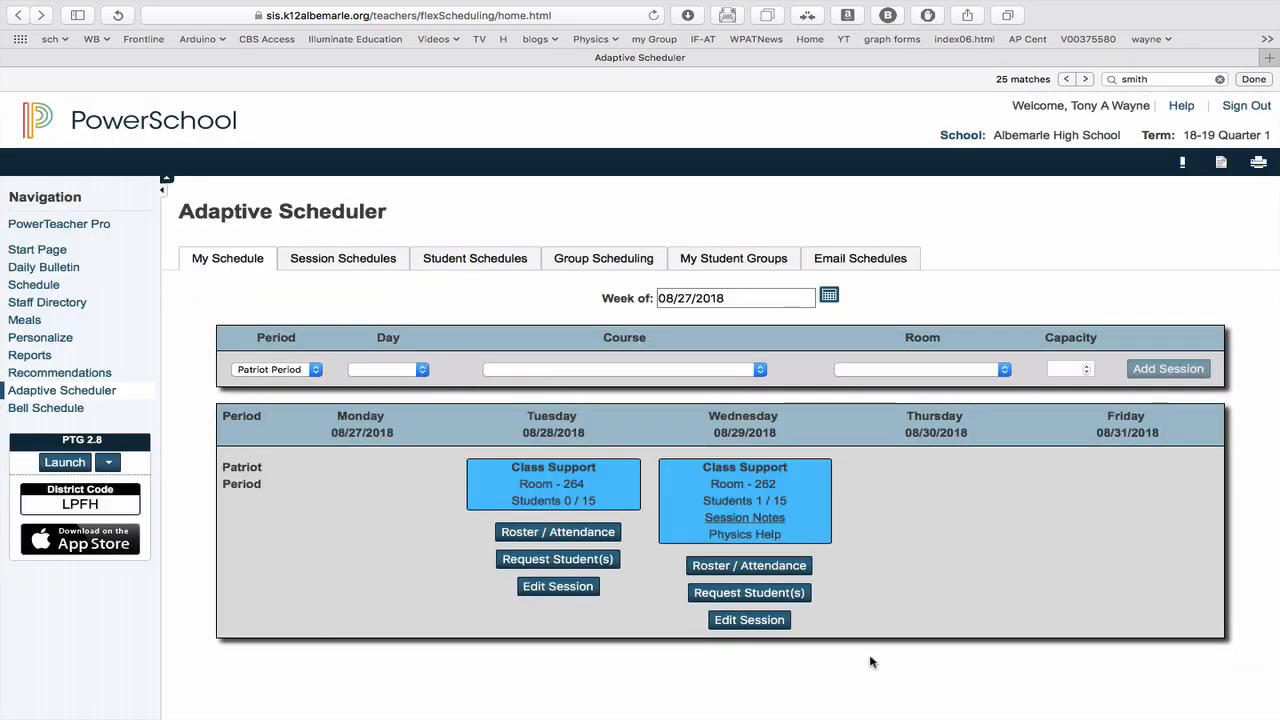